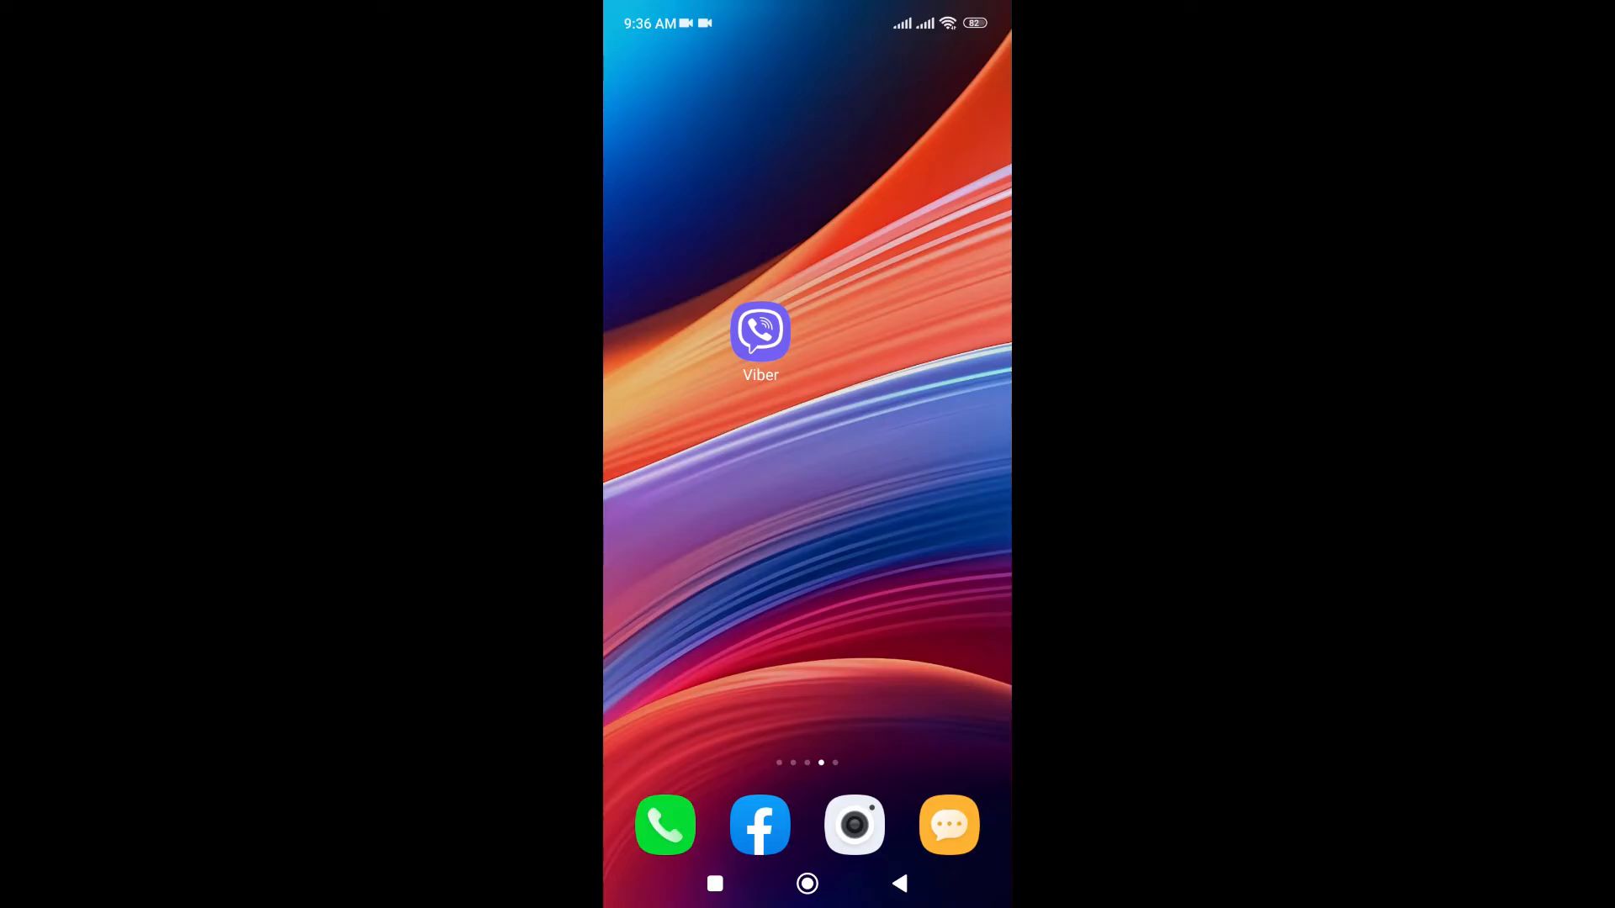
- Launch Viber from the home screen so the chats list with My Notes appears
left_click(760, 331)
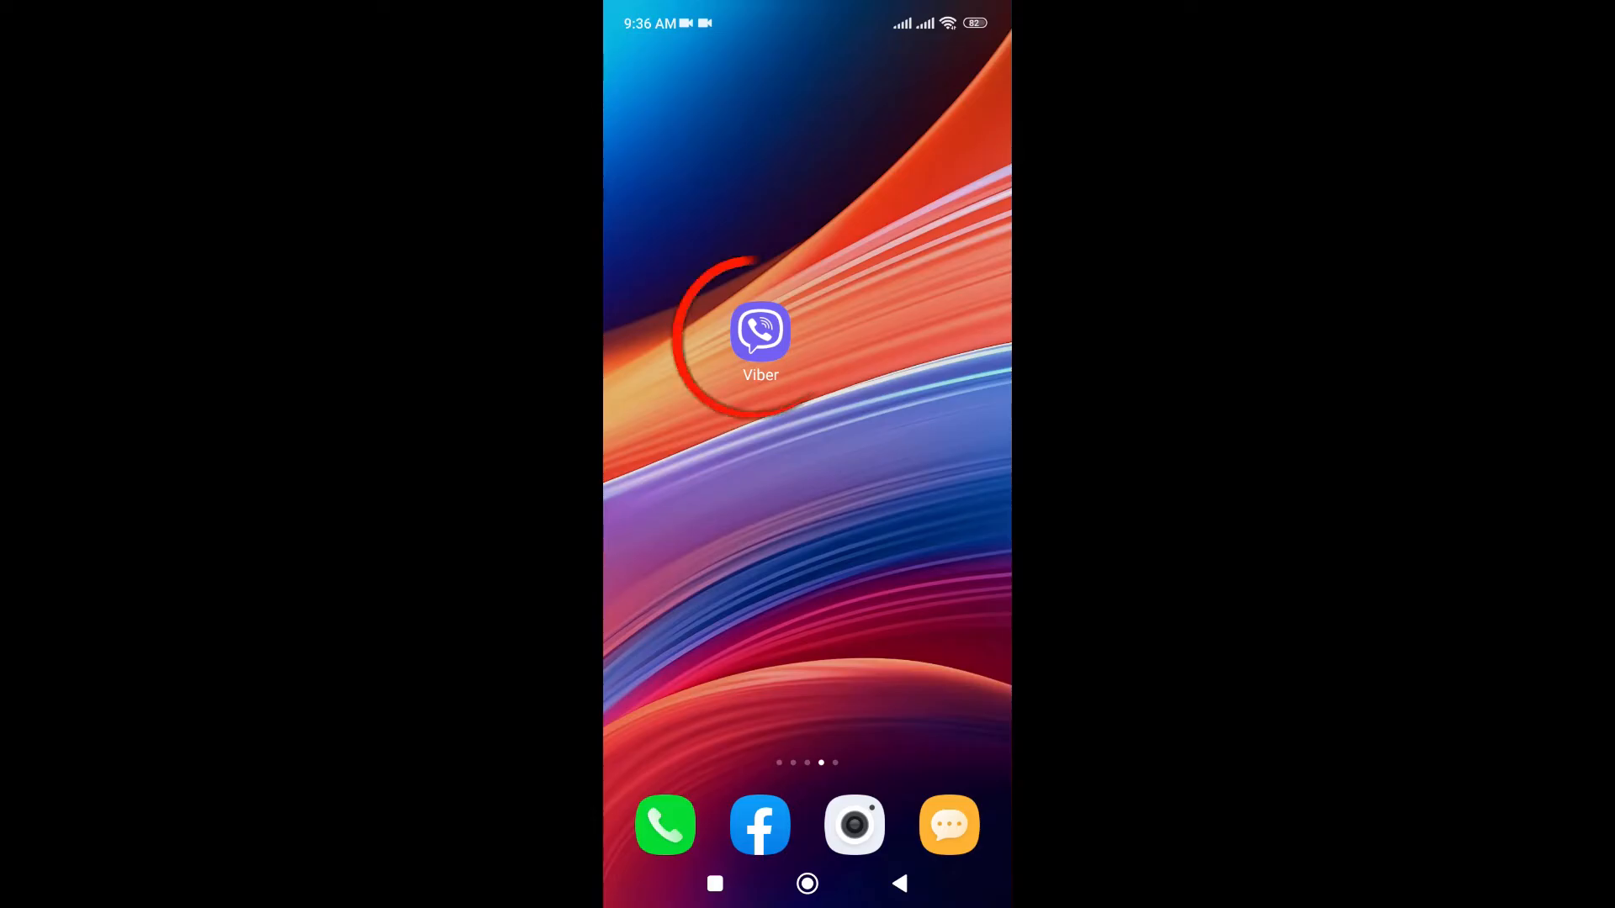
left_click(760, 331)
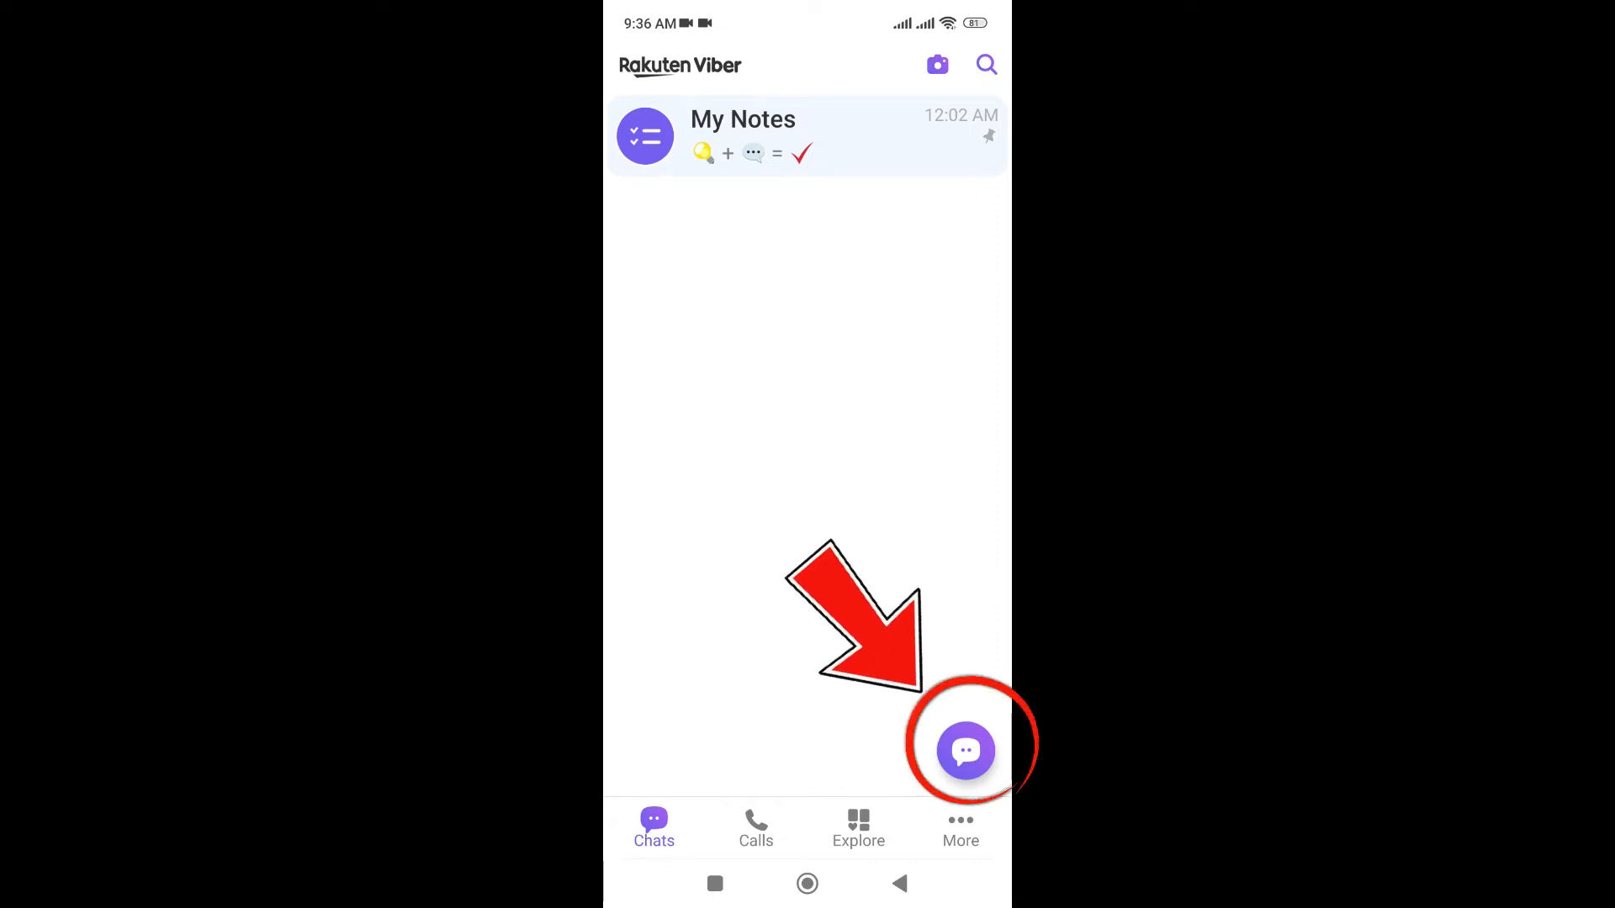
- Start a new group with one contact added and choose Group chat as the type
left_click(966, 751)
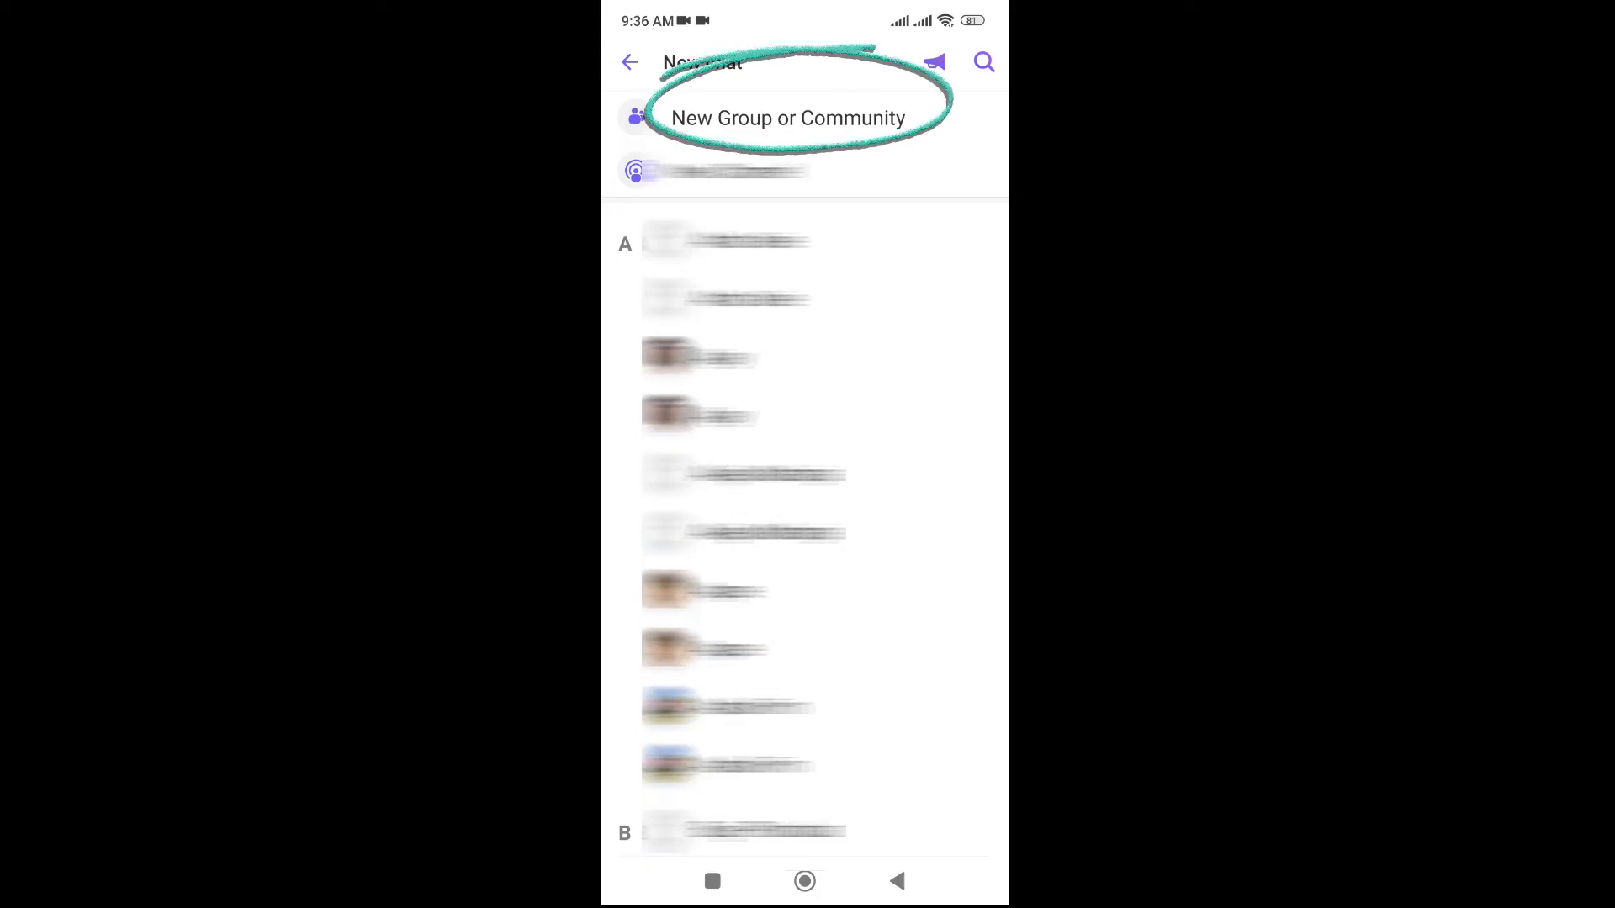
left_click(789, 118)
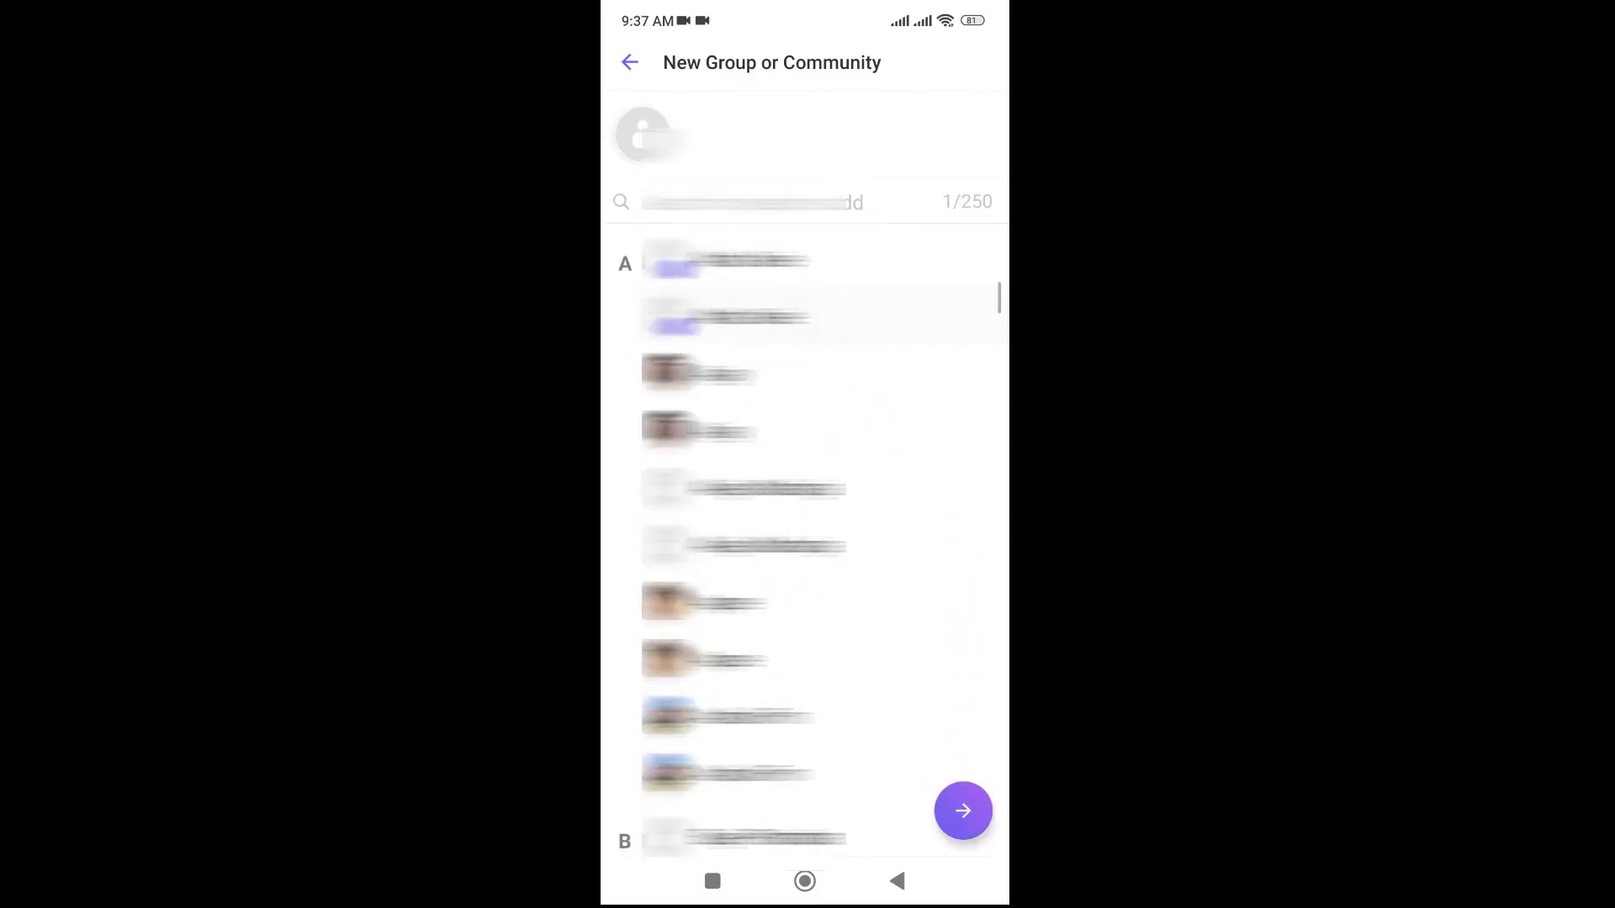
left_click(962, 811)
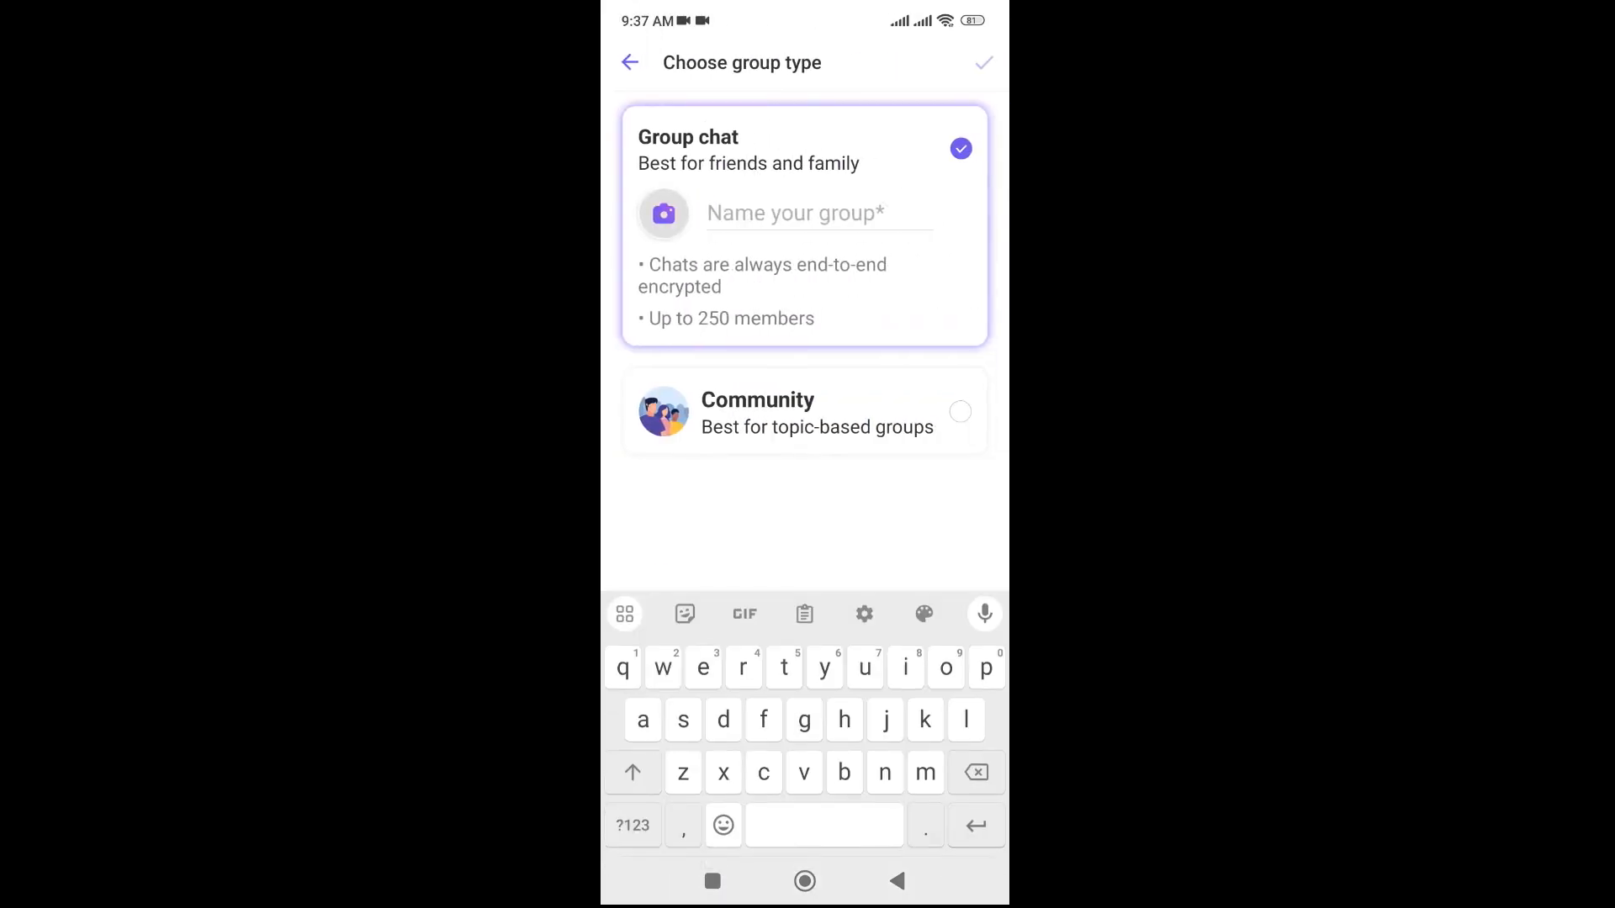
- Name the group 'sivs' and bring up the Gallery or Camera group icon choices
type("sivs")
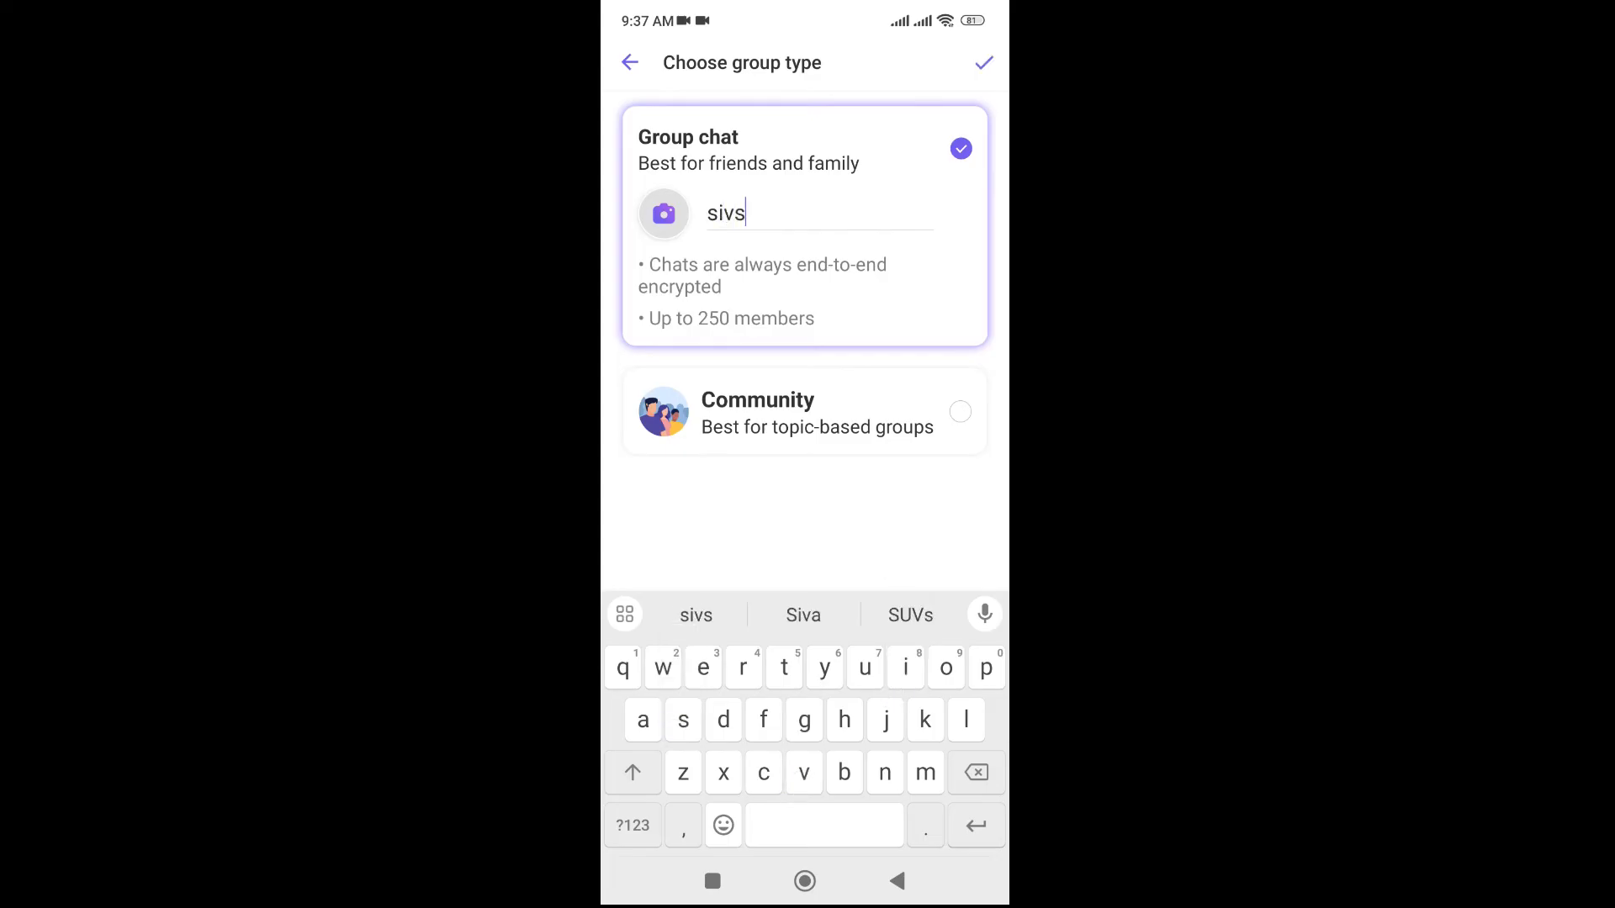
left_click(662, 214)
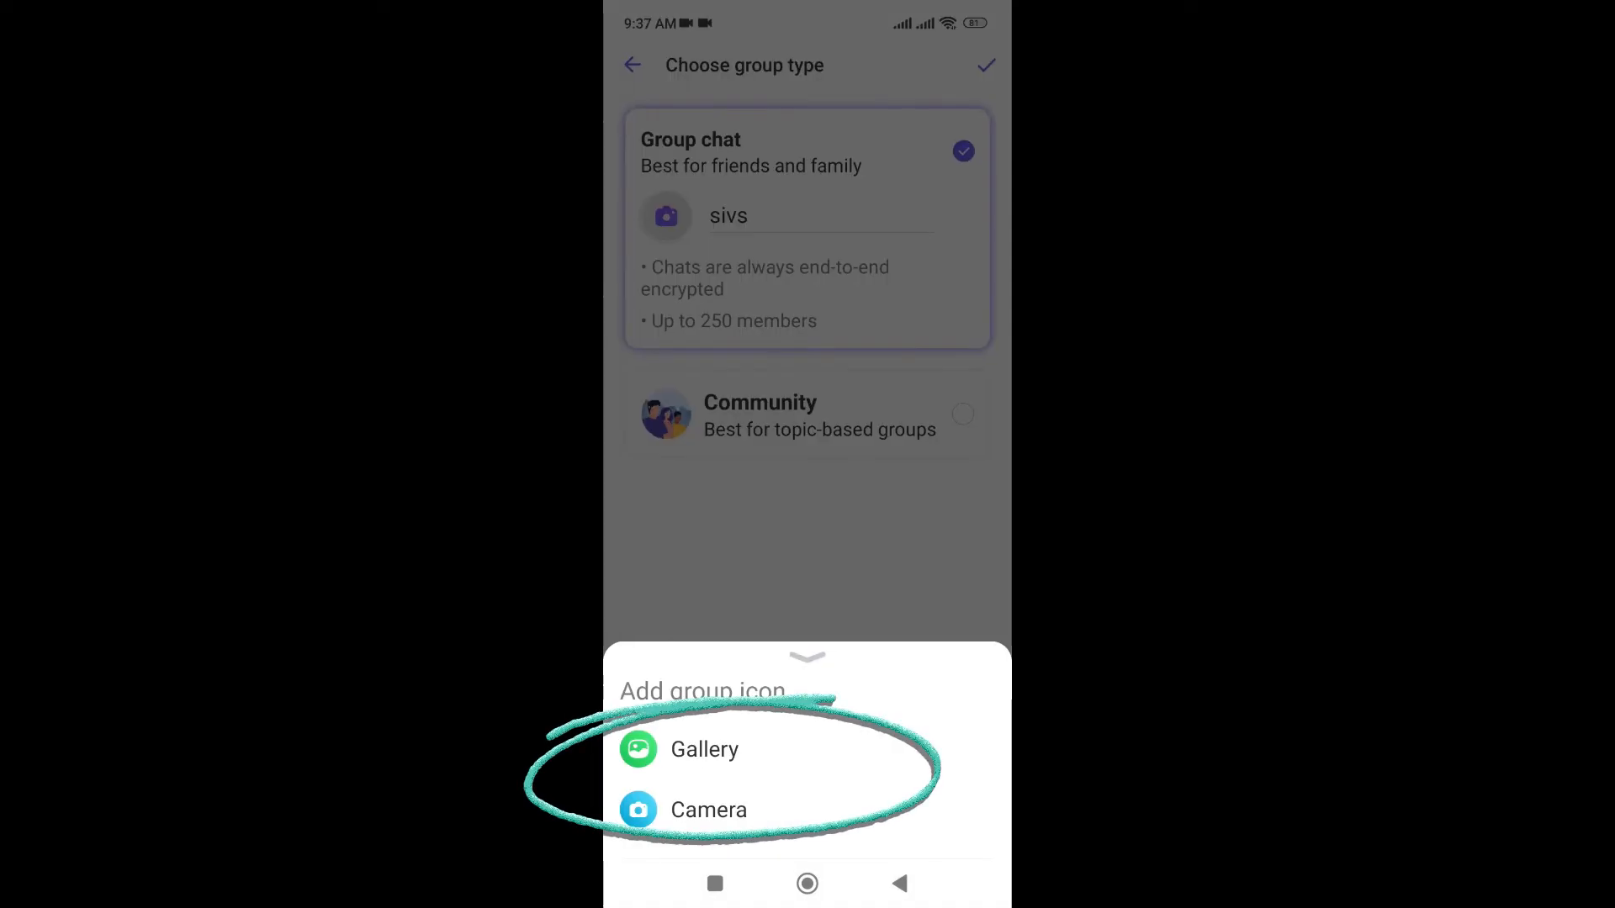